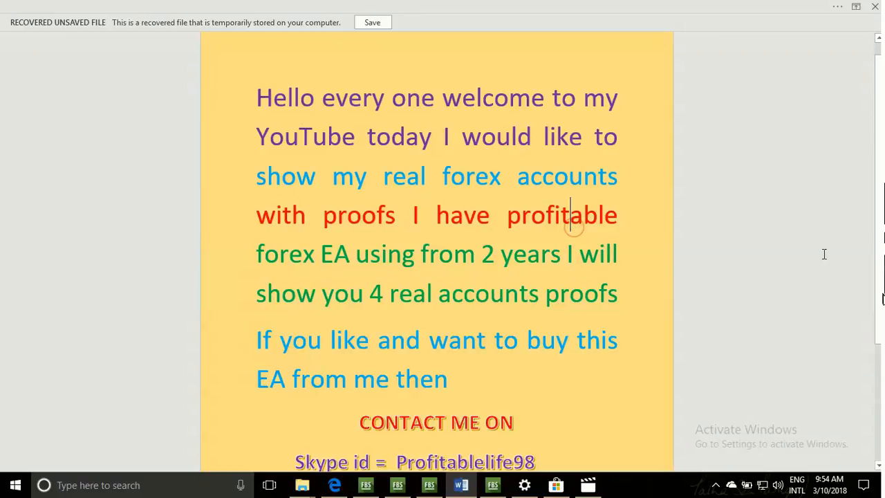
- Scroll the Word page down to the Skype and email contact details, then switch to the first trading account
scroll("down", 3)
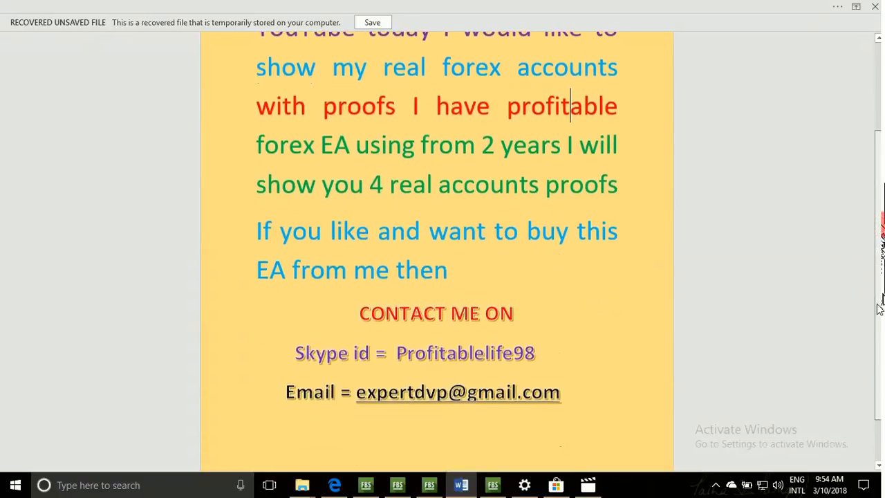
scroll("down", 3)
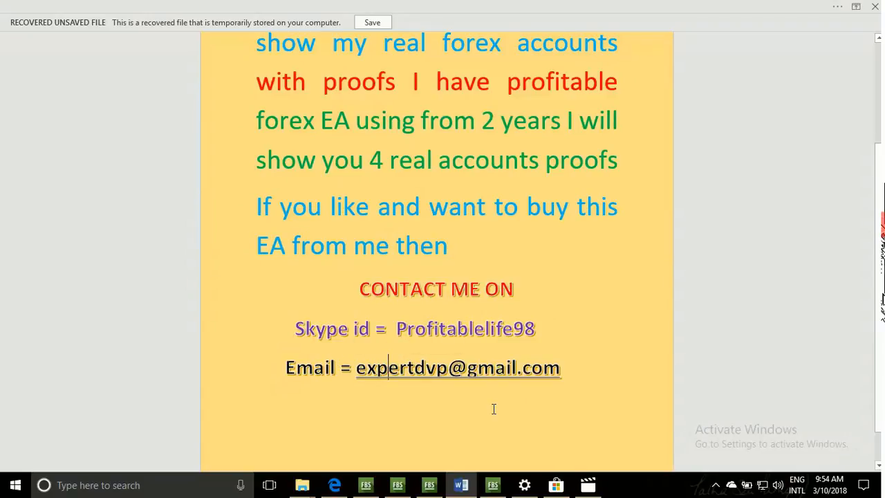
left_click(427, 484)
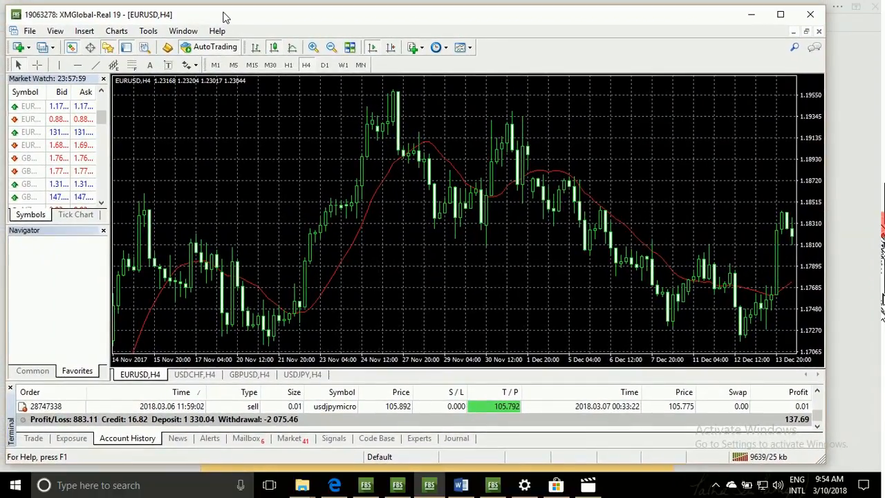
mouse_move(202, 225)
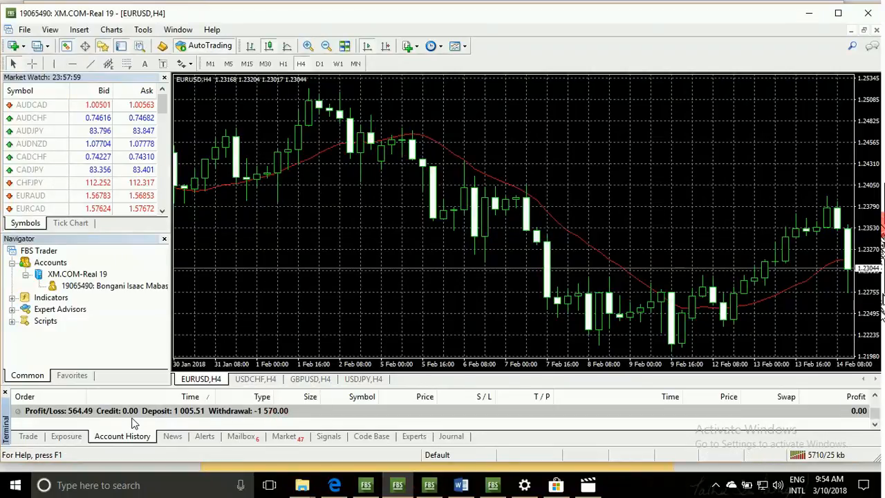
mouse_move(76, 417)
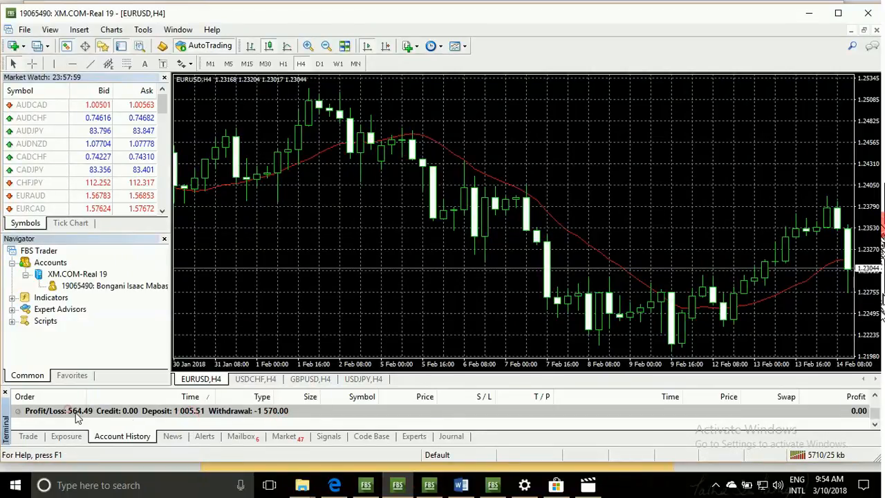
- Show the XMGlobal-Real 24 account history, then return to the Word contact details page
left_click(366, 486)
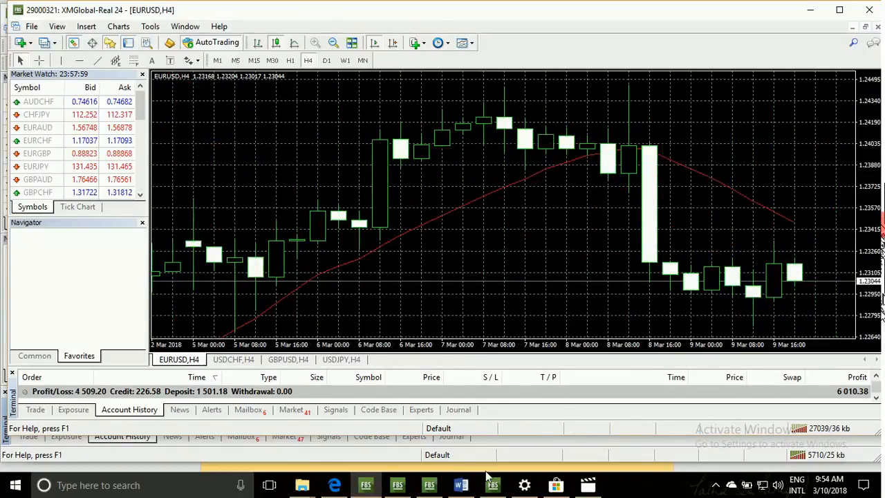
left_click(458, 484)
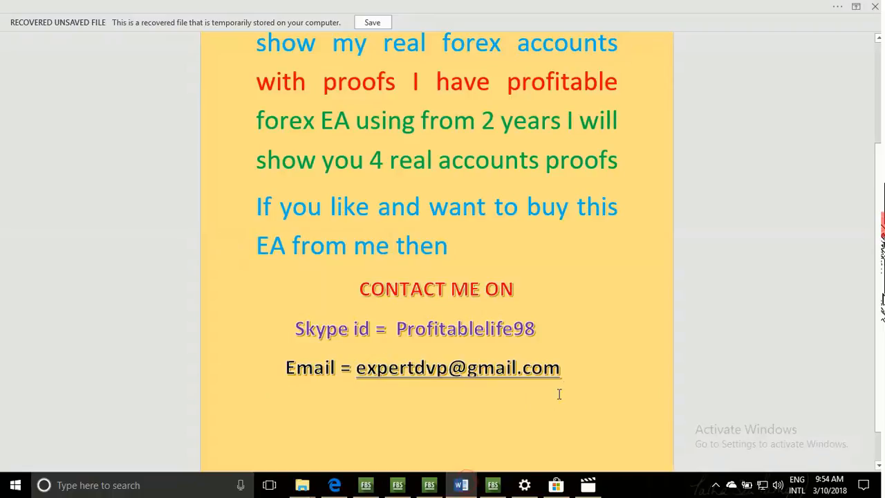